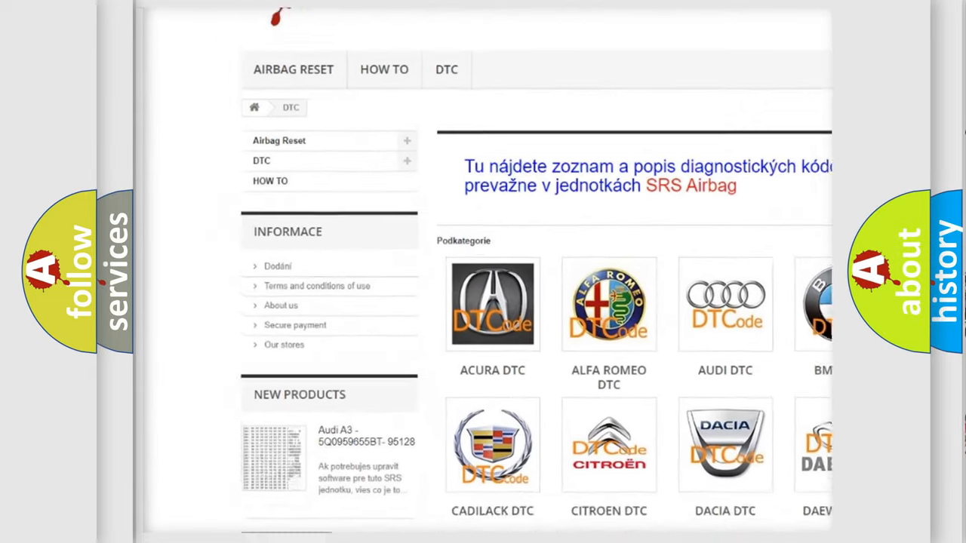
scroll("down", 3)
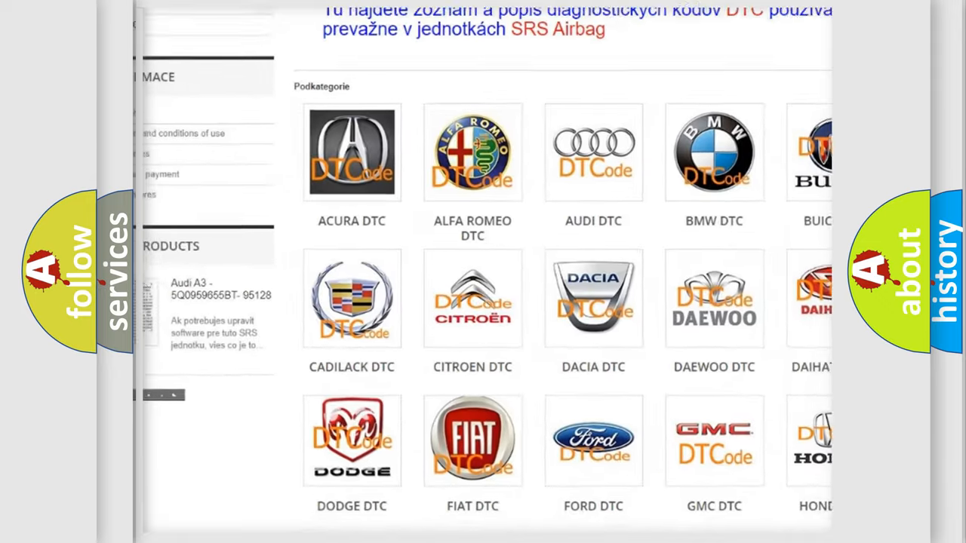
scroll("down", 3)
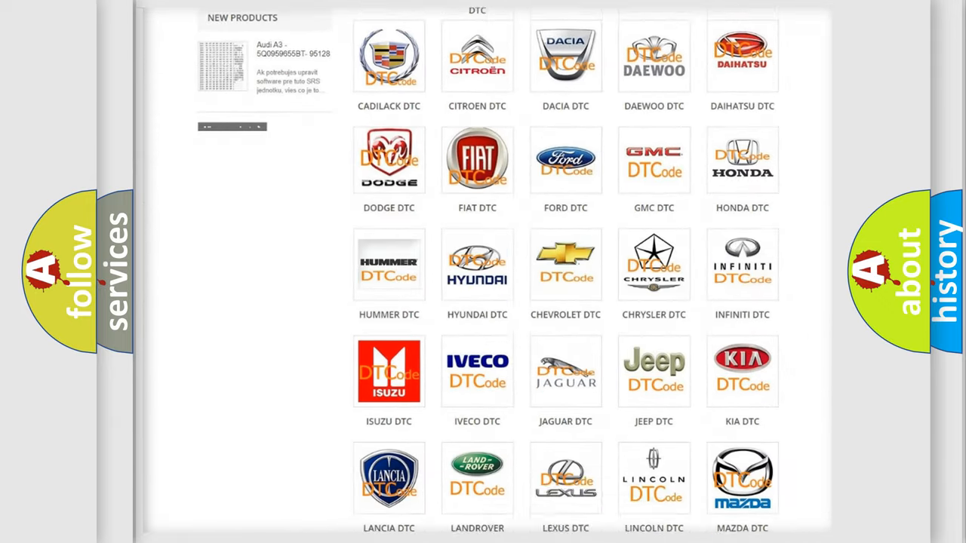
scroll("down", 3)
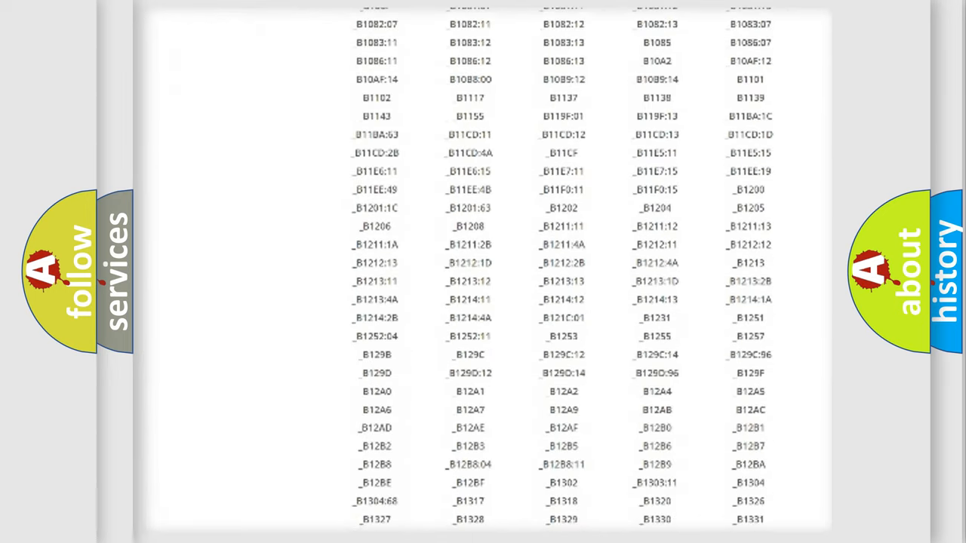
scroll("down", 3)
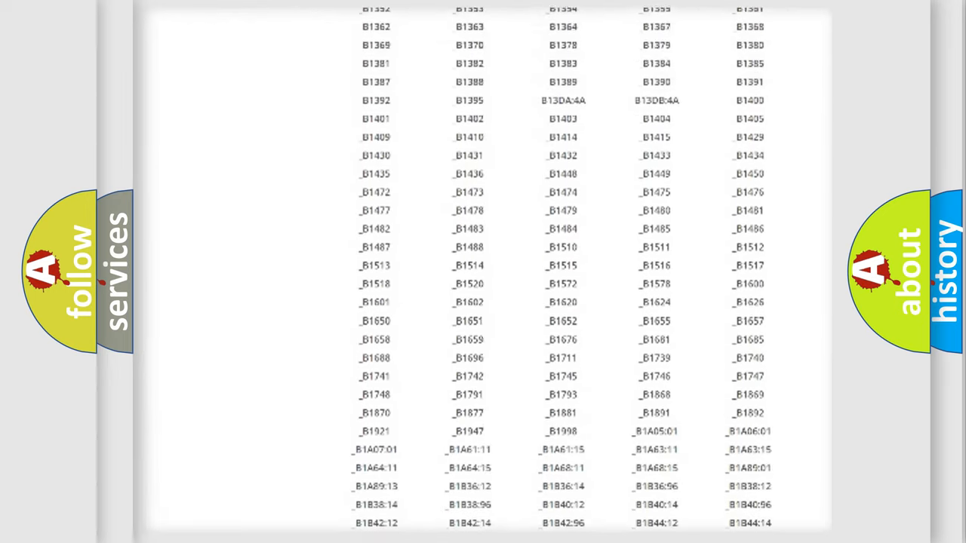